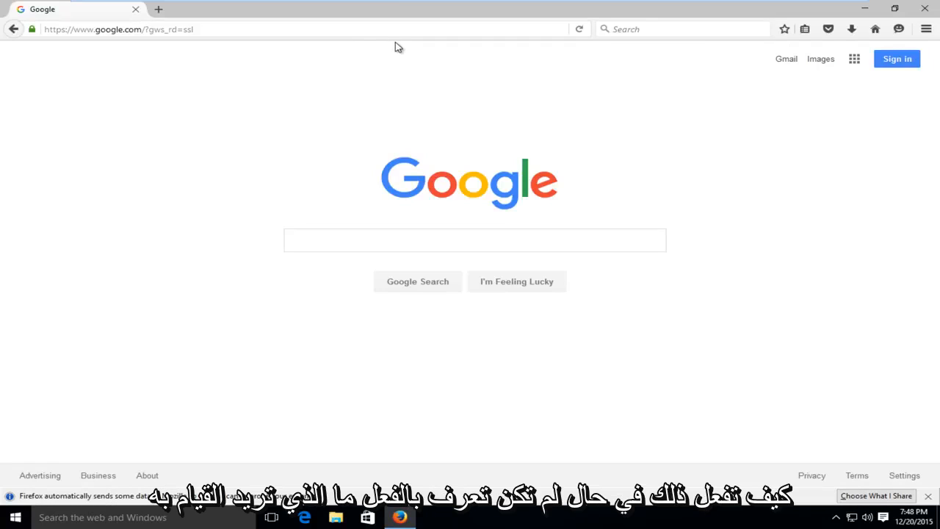
pyautogui.moveTo(394, 45)
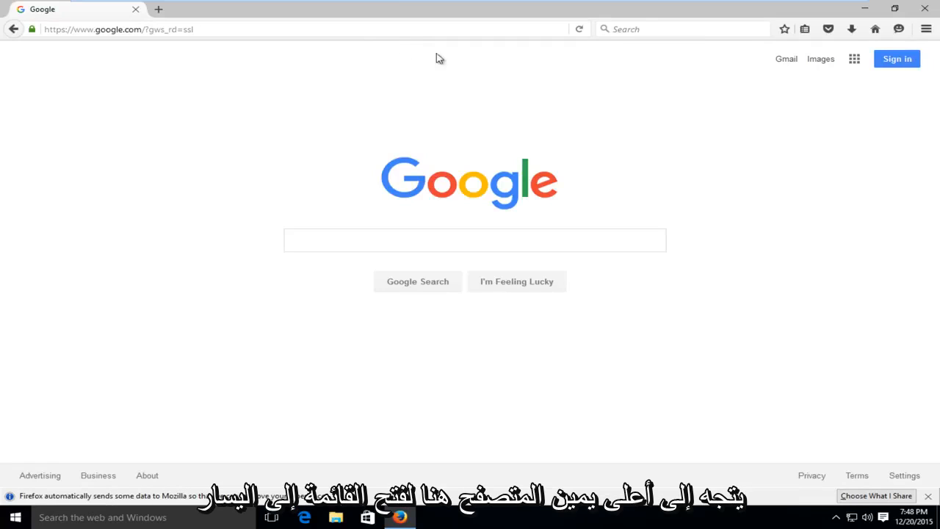
pyautogui.moveTo(925, 30)
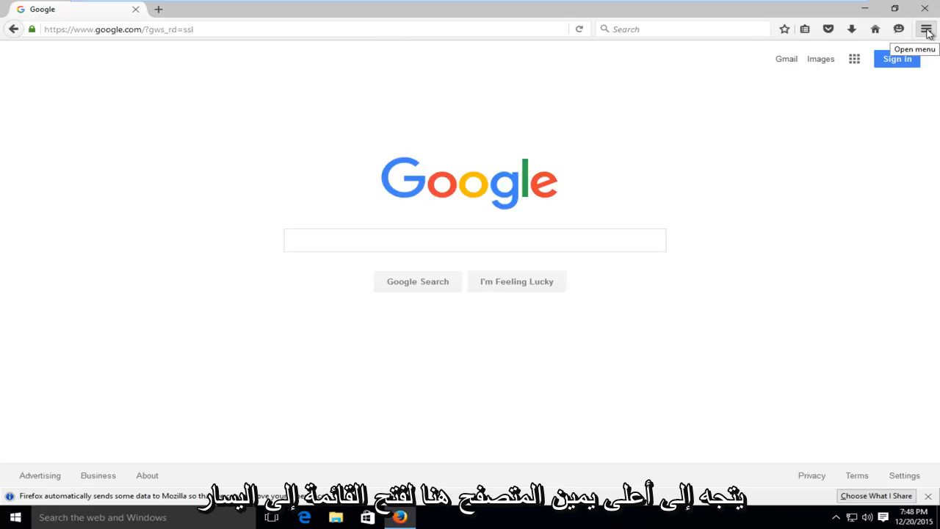
# - Reach the Help menu from Firefox's main menu, listing Troubleshooting Information
pyautogui.click(927, 30)
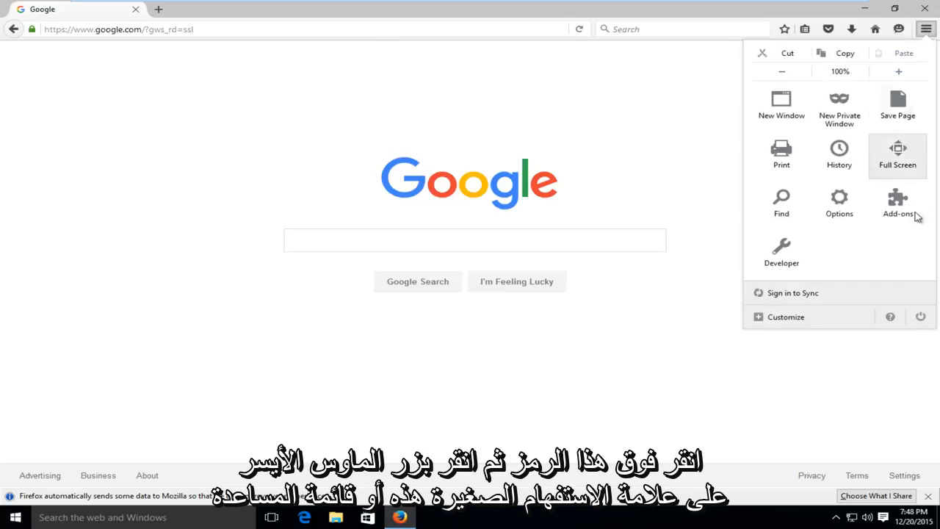
pyautogui.moveTo(890, 317)
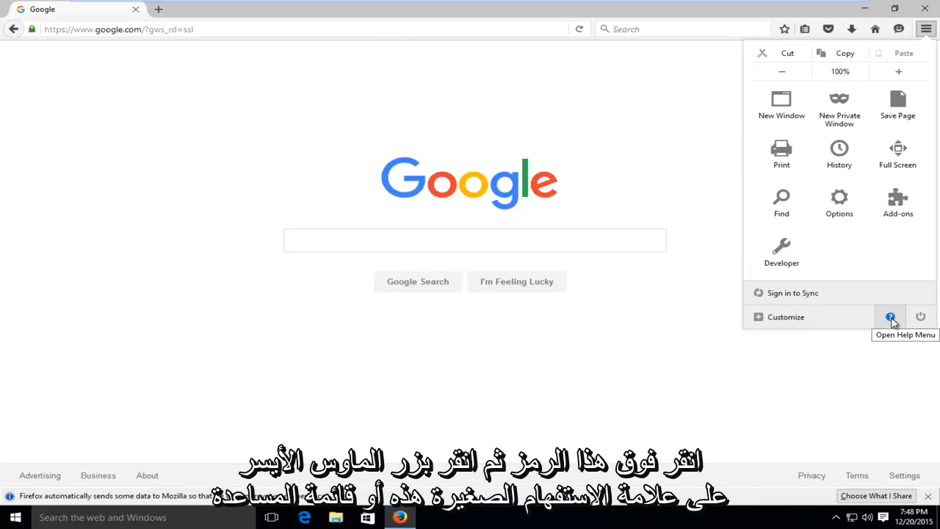
pyautogui.click(890, 318)
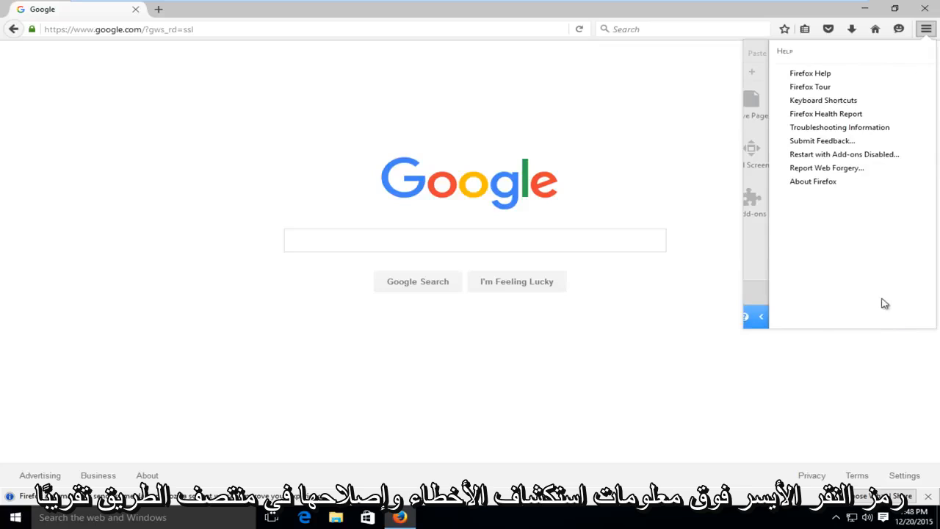
pyautogui.moveTo(841, 126)
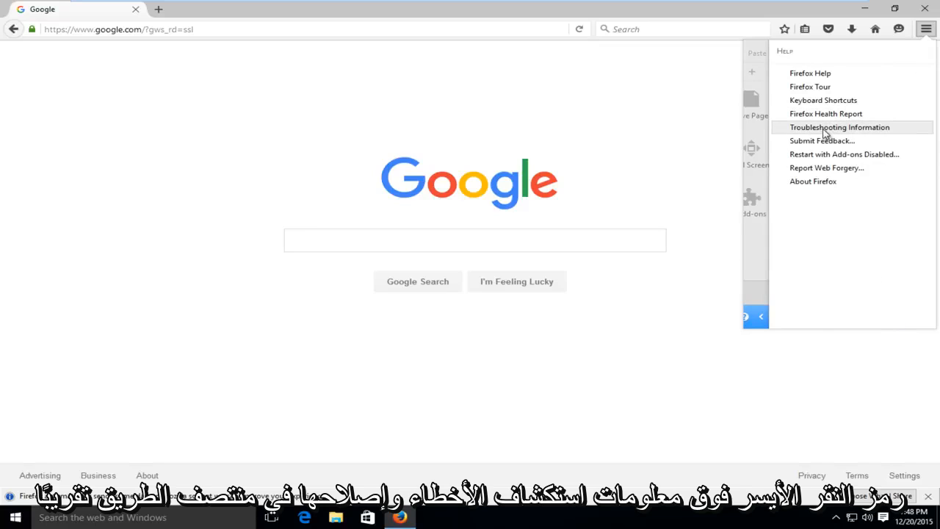
pyautogui.moveTo(837, 87)
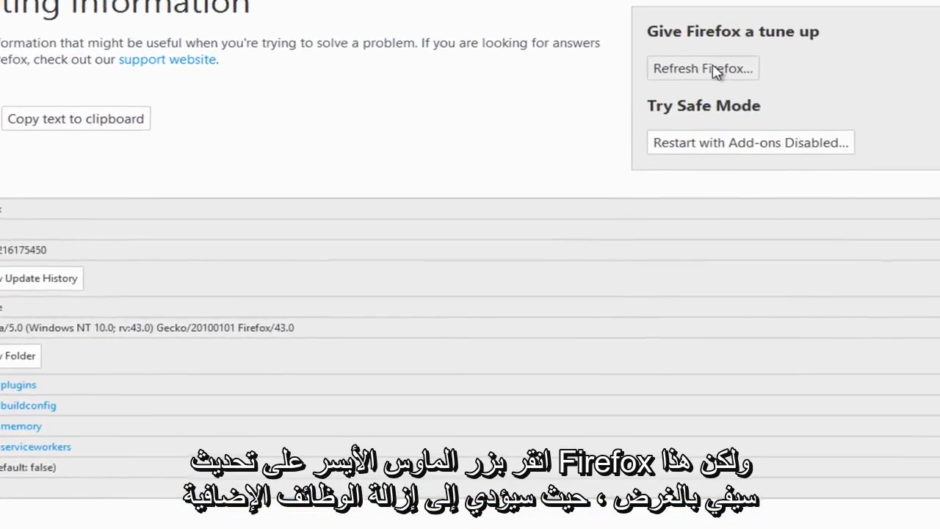
# - Start Refresh Firefox from the Troubleshooting Information page, bringing up its confirmation dialog
pyautogui.click(702, 68)
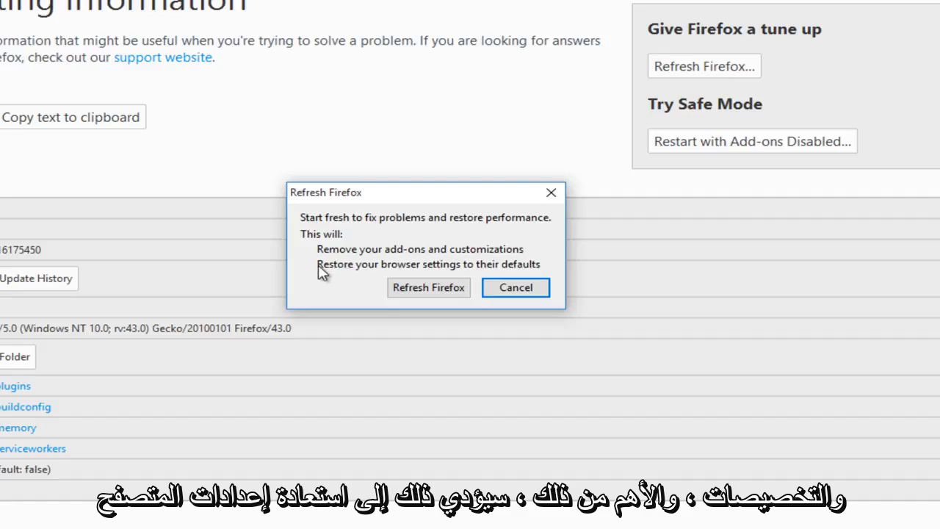
pyautogui.moveTo(417, 282)
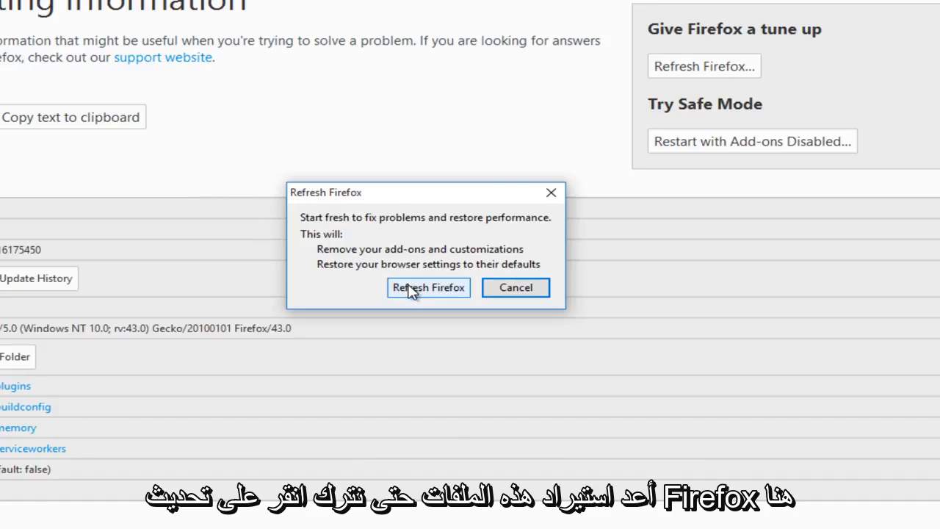
# - Confirm the refresh and finish the Import Wizard so Firefox relaunches fresh
pyautogui.click(429, 287)
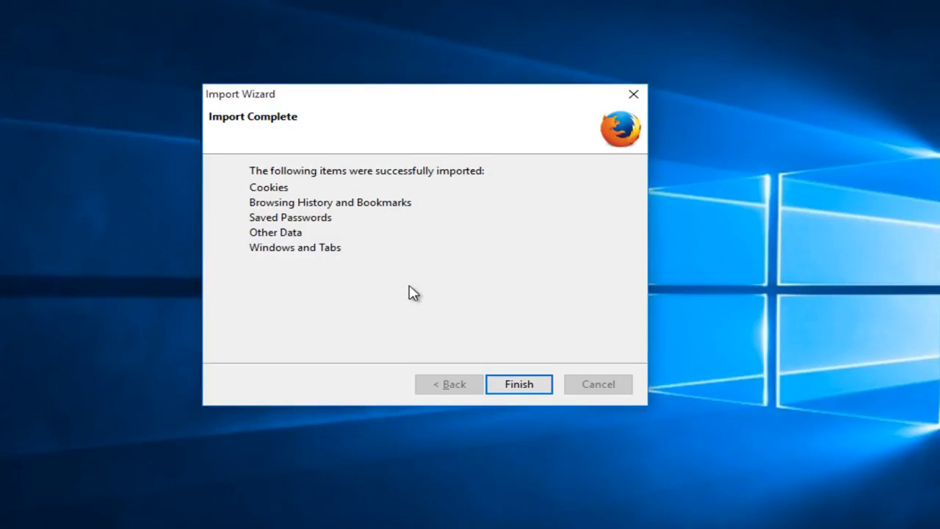
pyautogui.click(519, 384)
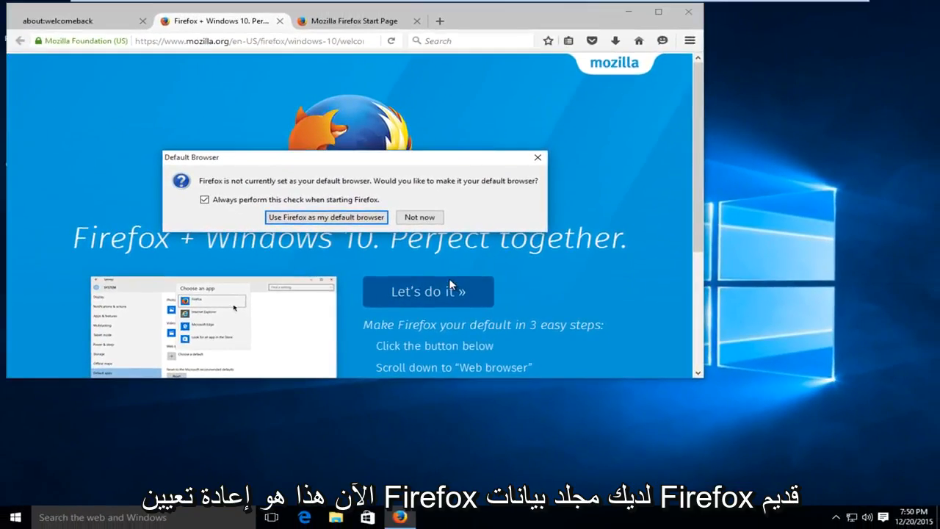
# - Decline the default-browser prompt and empty the Recycle Bin after deleting Old Firefox Data
pyautogui.click(419, 217)
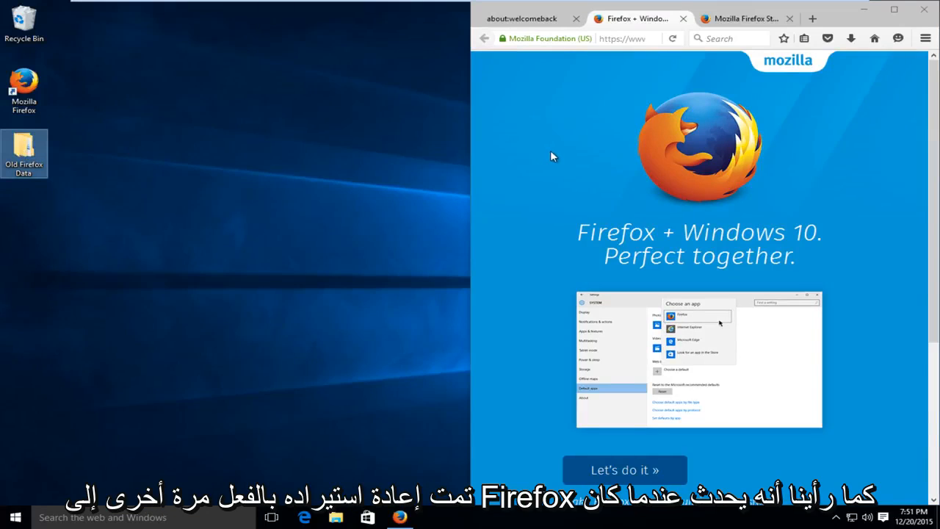
pyautogui.moveTo(498, 107)
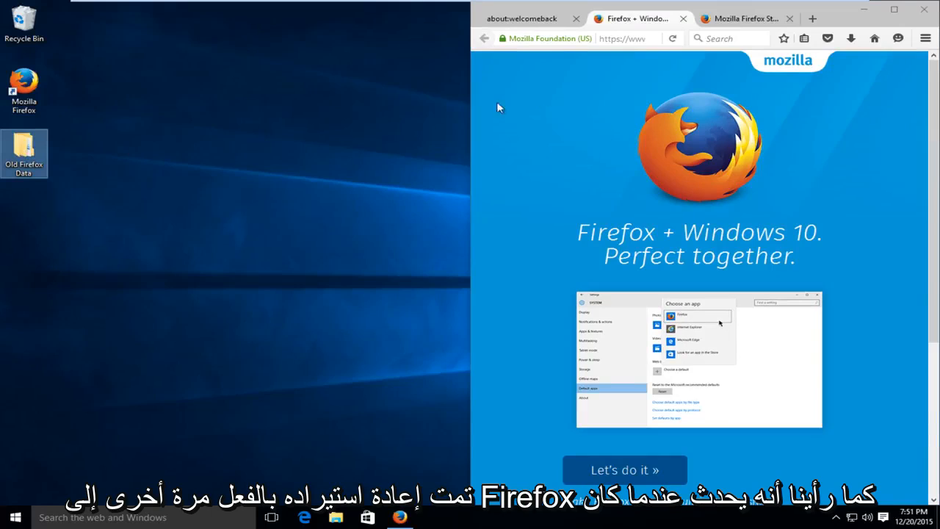
pyautogui.moveTo(555, 185)
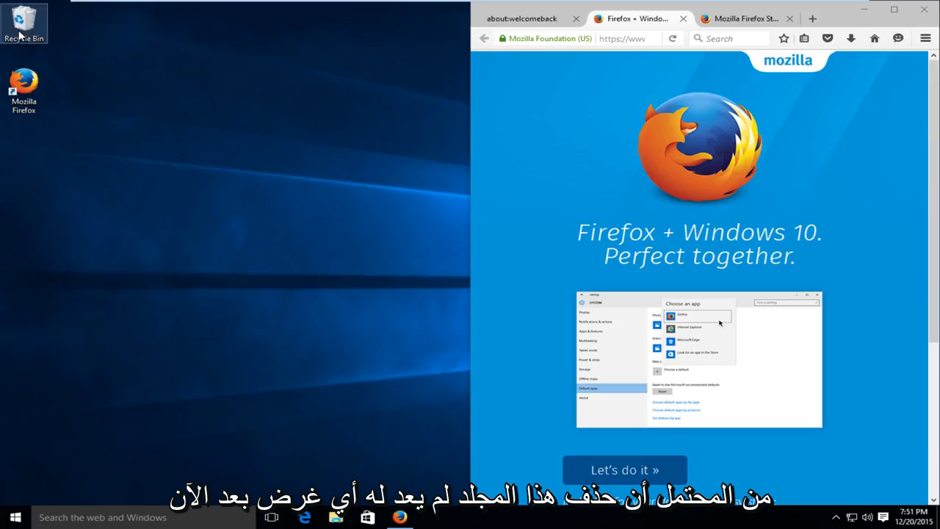
pyautogui.rightClick(23, 22)
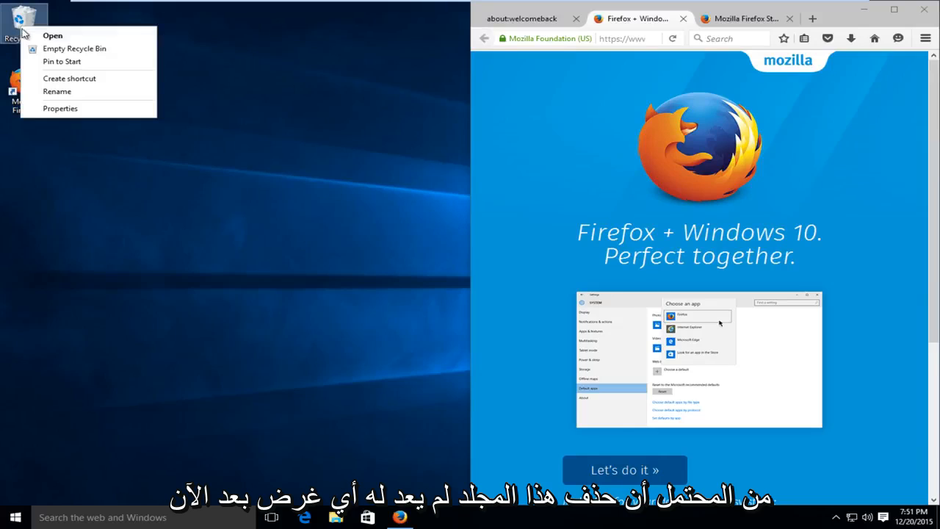
pyautogui.click(73, 49)
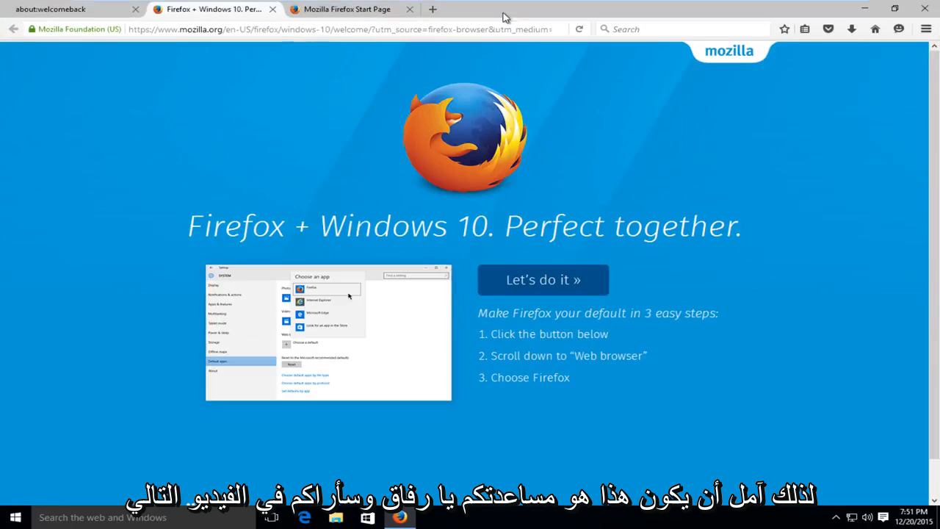
pyautogui.moveTo(485, 129)
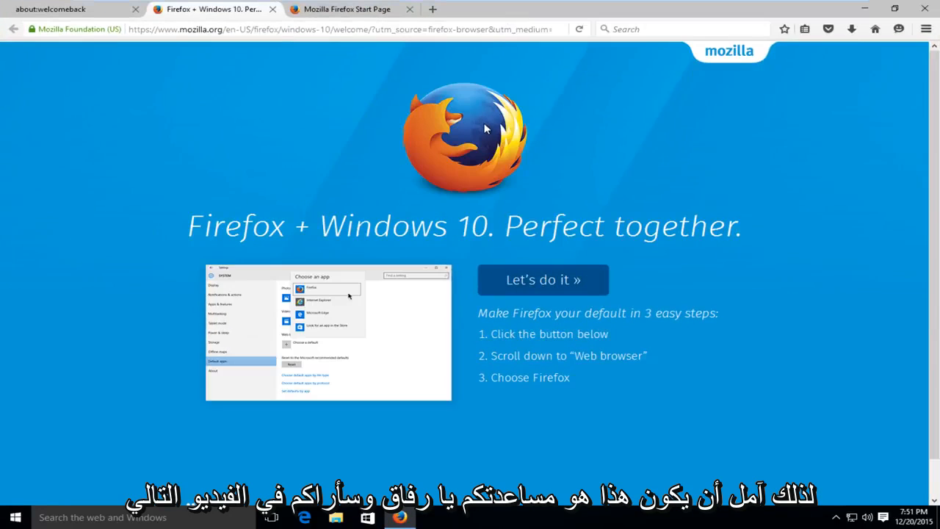